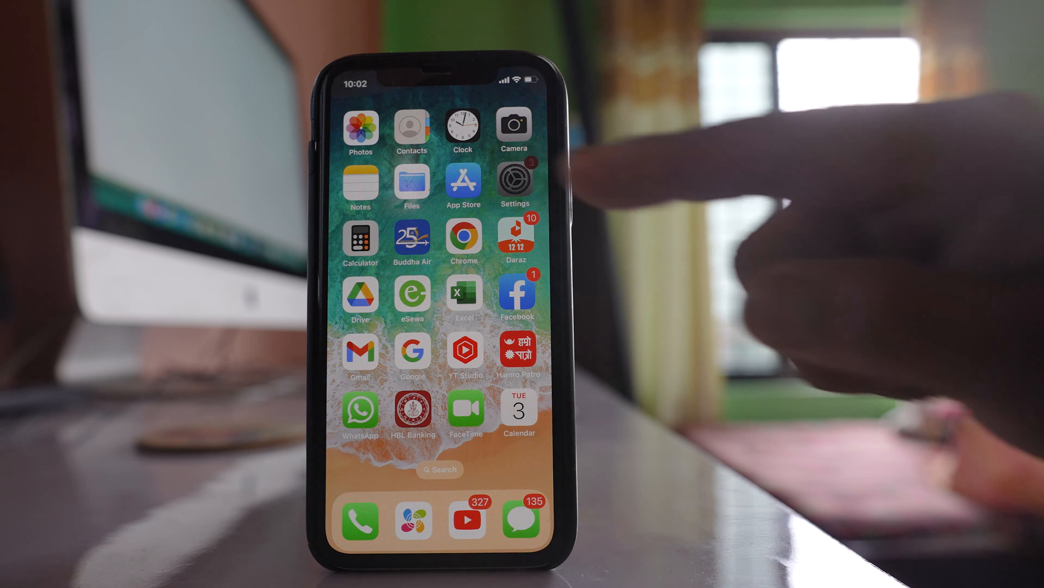
- Launch Settings from the home screen and scroll down to the Screen Time entry
left_click(515, 180)
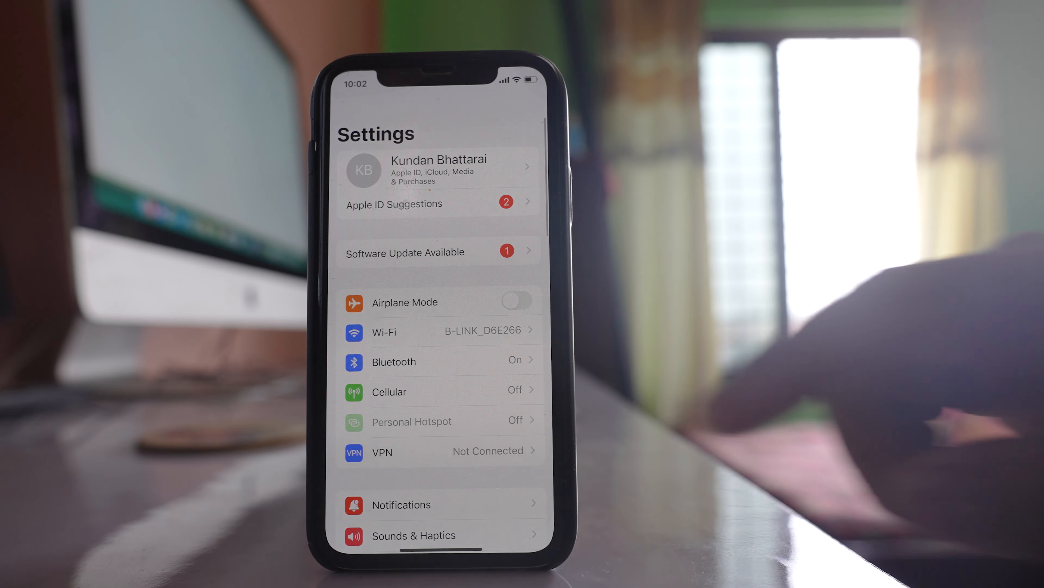
scroll("down", 3)
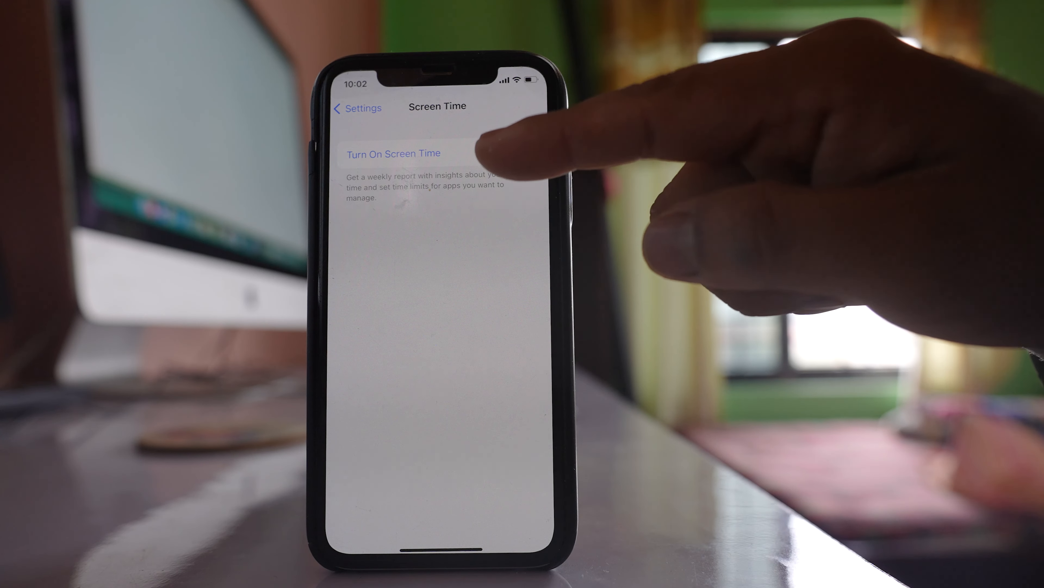
- Turn on Screen Time, choosing 'This is My iPhone' as the device owner
left_click(392, 153)
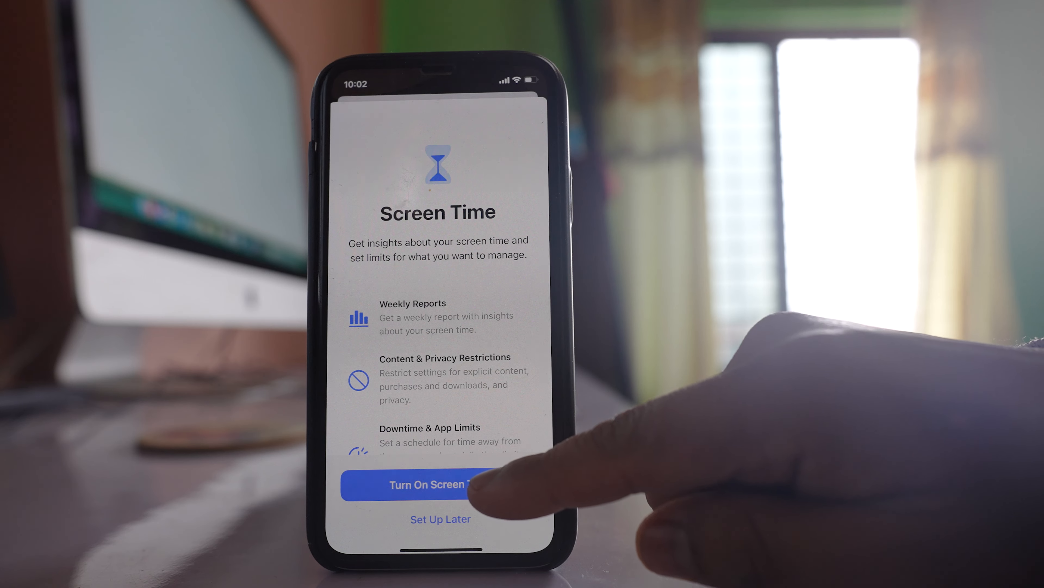
left_click(440, 483)
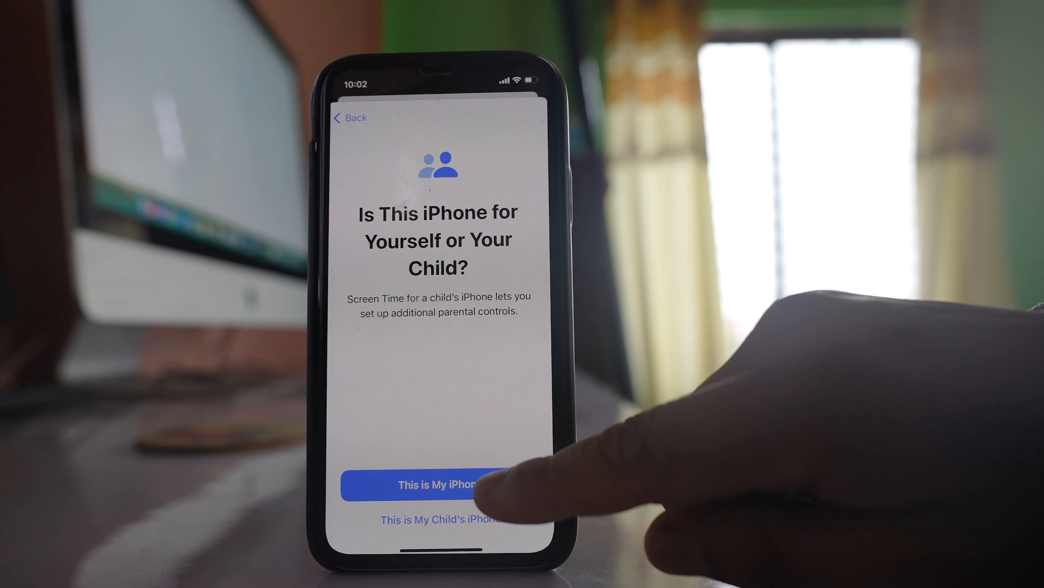
left_click(436, 484)
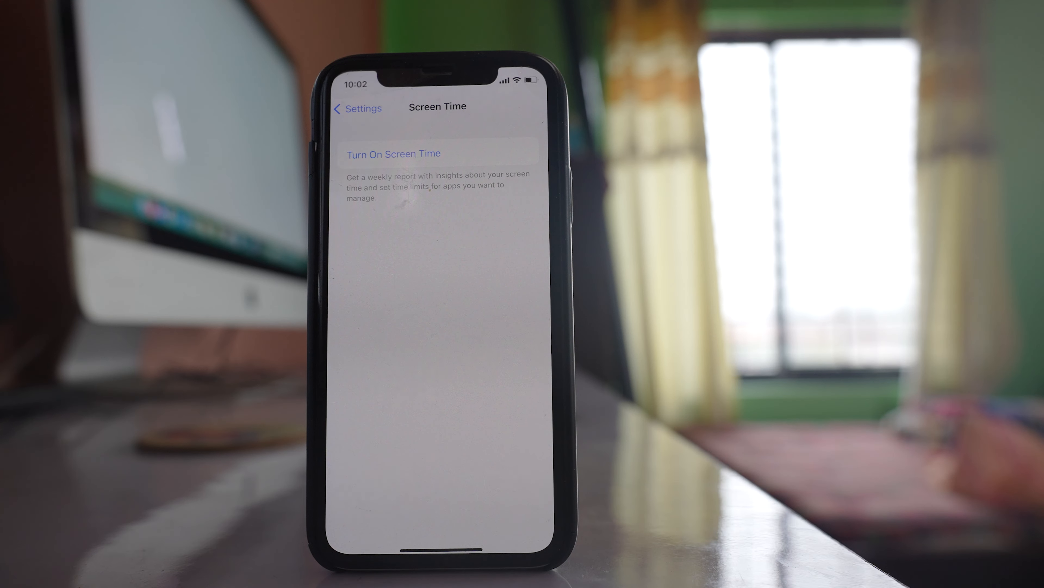
left_click(393, 153)
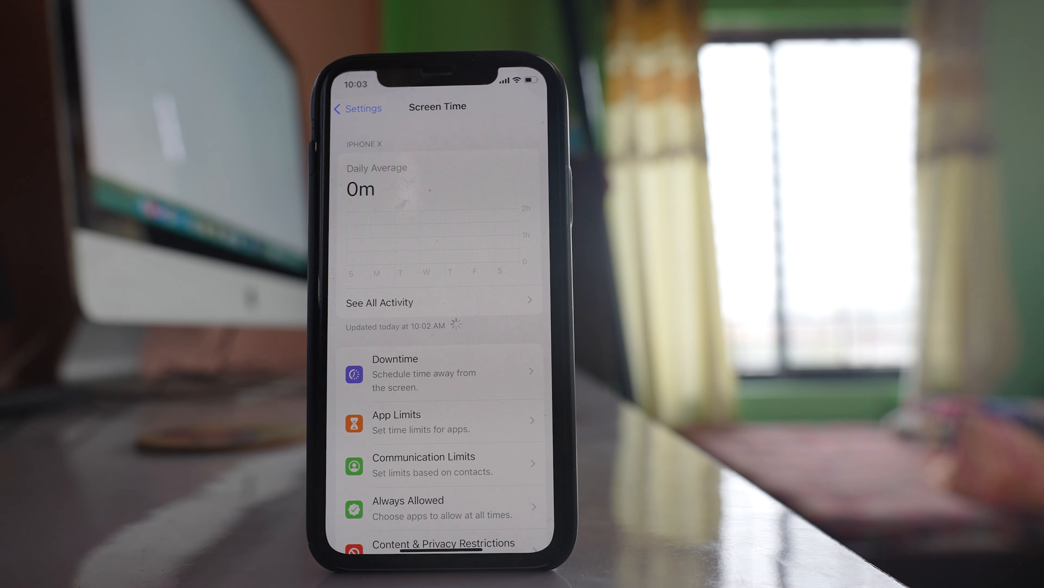
- Set a 4-digit Screen Time passcode and skip the Apple ID recovery prompt
scroll("down", 3)
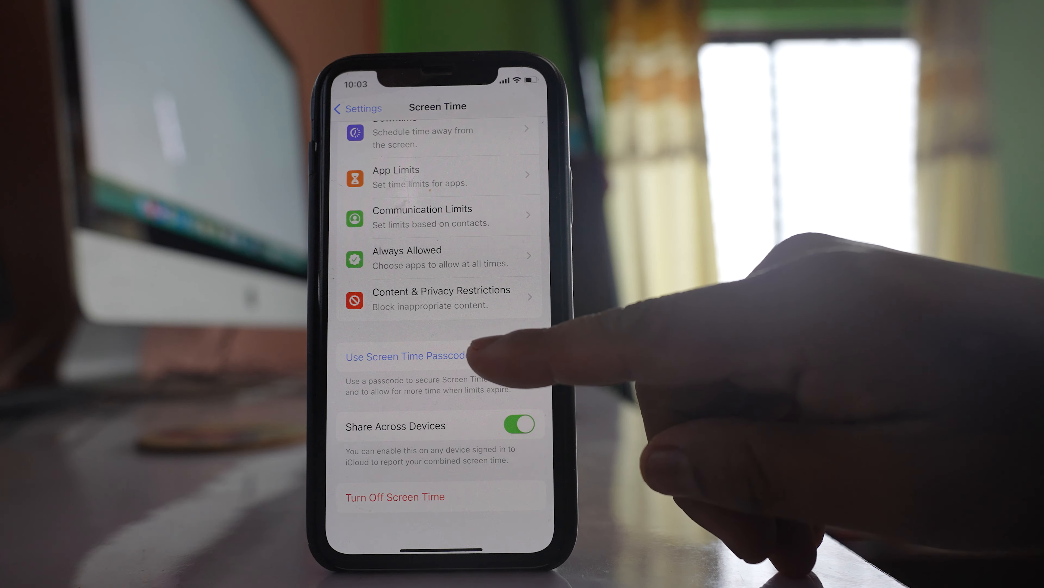
left_click(404, 355)
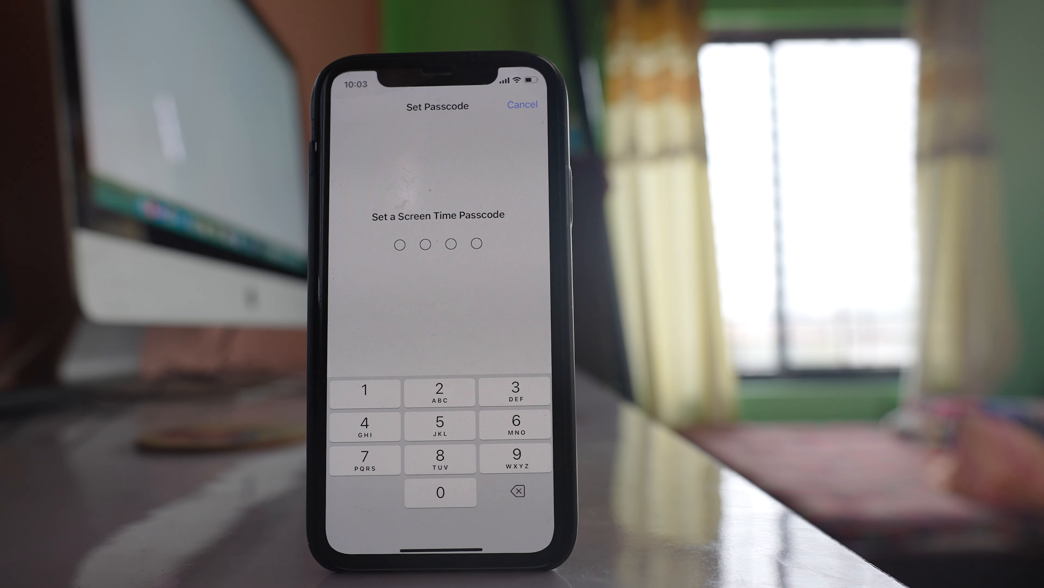
left_click(439, 389)
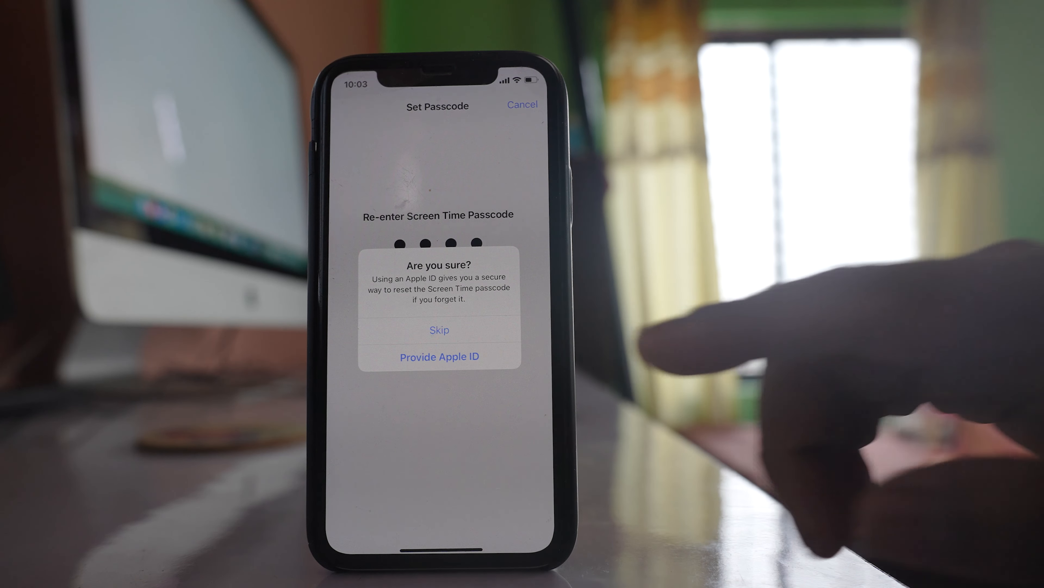
left_click(439, 330)
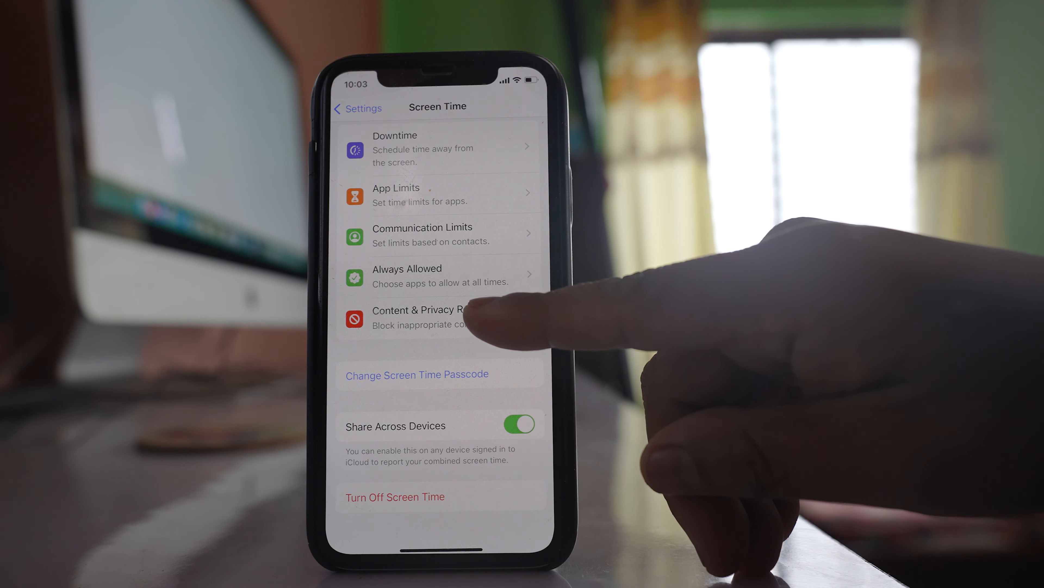
- Enter Content & Privacy Restrictions and unlock iTunes & App Store Purchases with the passcode
left_click(424, 317)
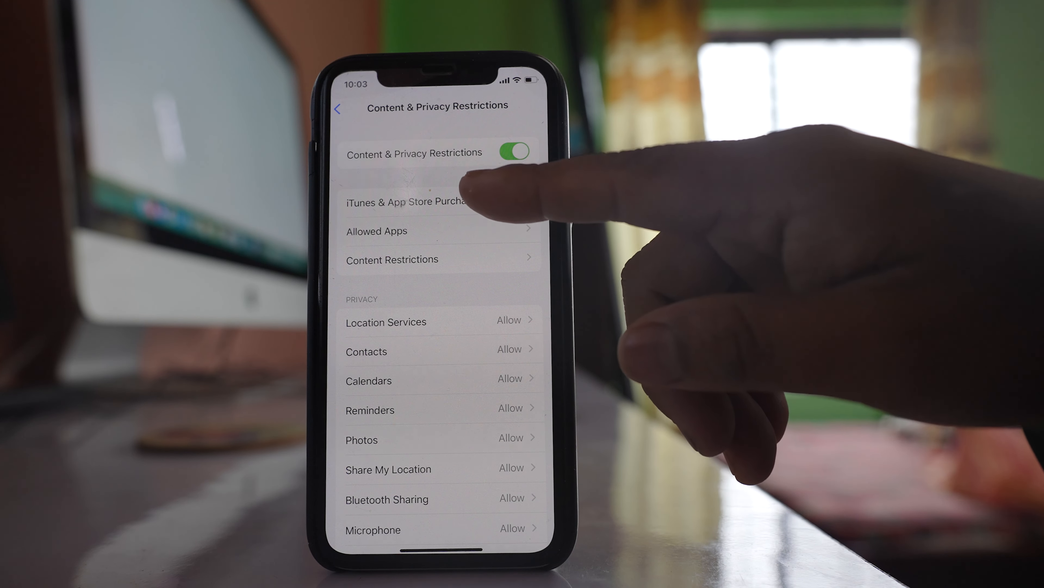
left_click(513, 152)
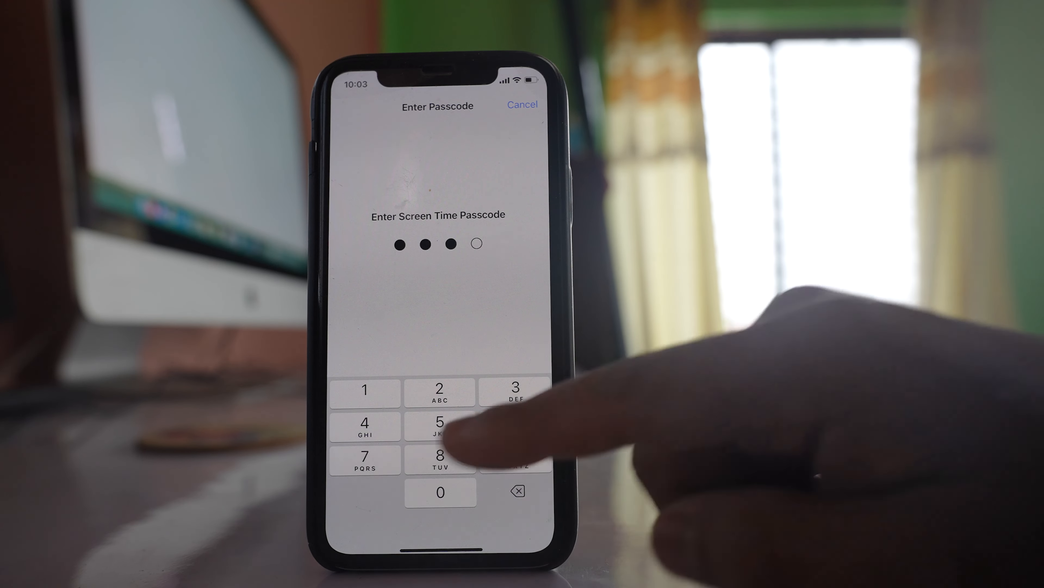
left_click(439, 425)
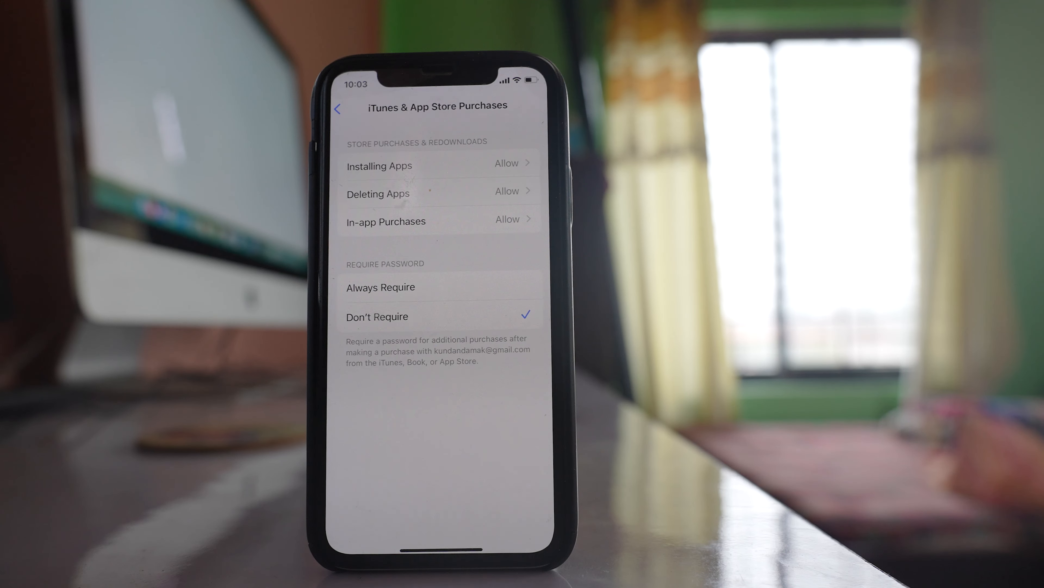
- Set Installing Apps to Don't Allow
left_click(379, 166)
type("appst")
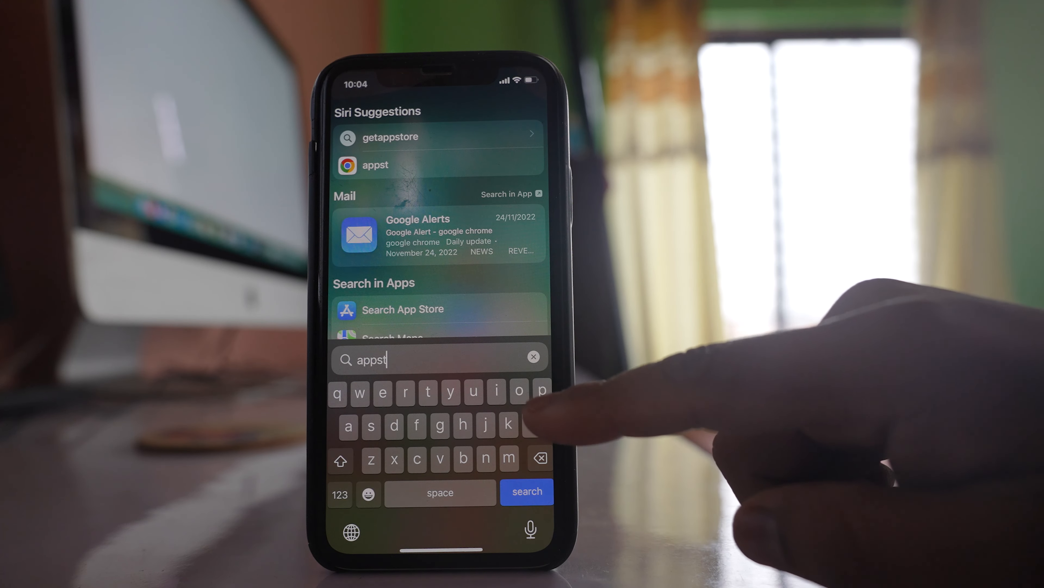
- Search Spotlight for 'appstore' to confirm the App Store app no longer appears
type("or")
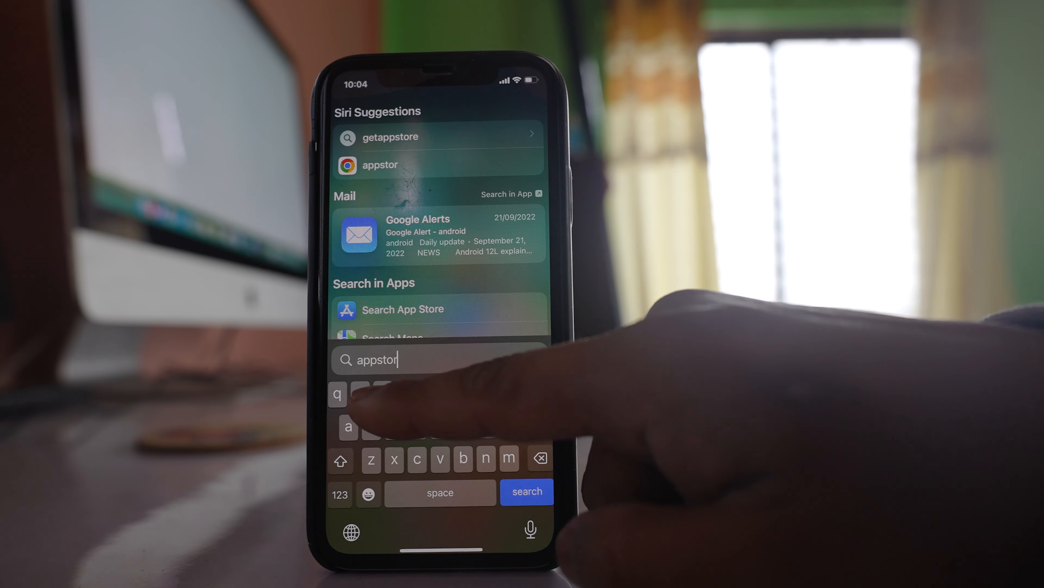